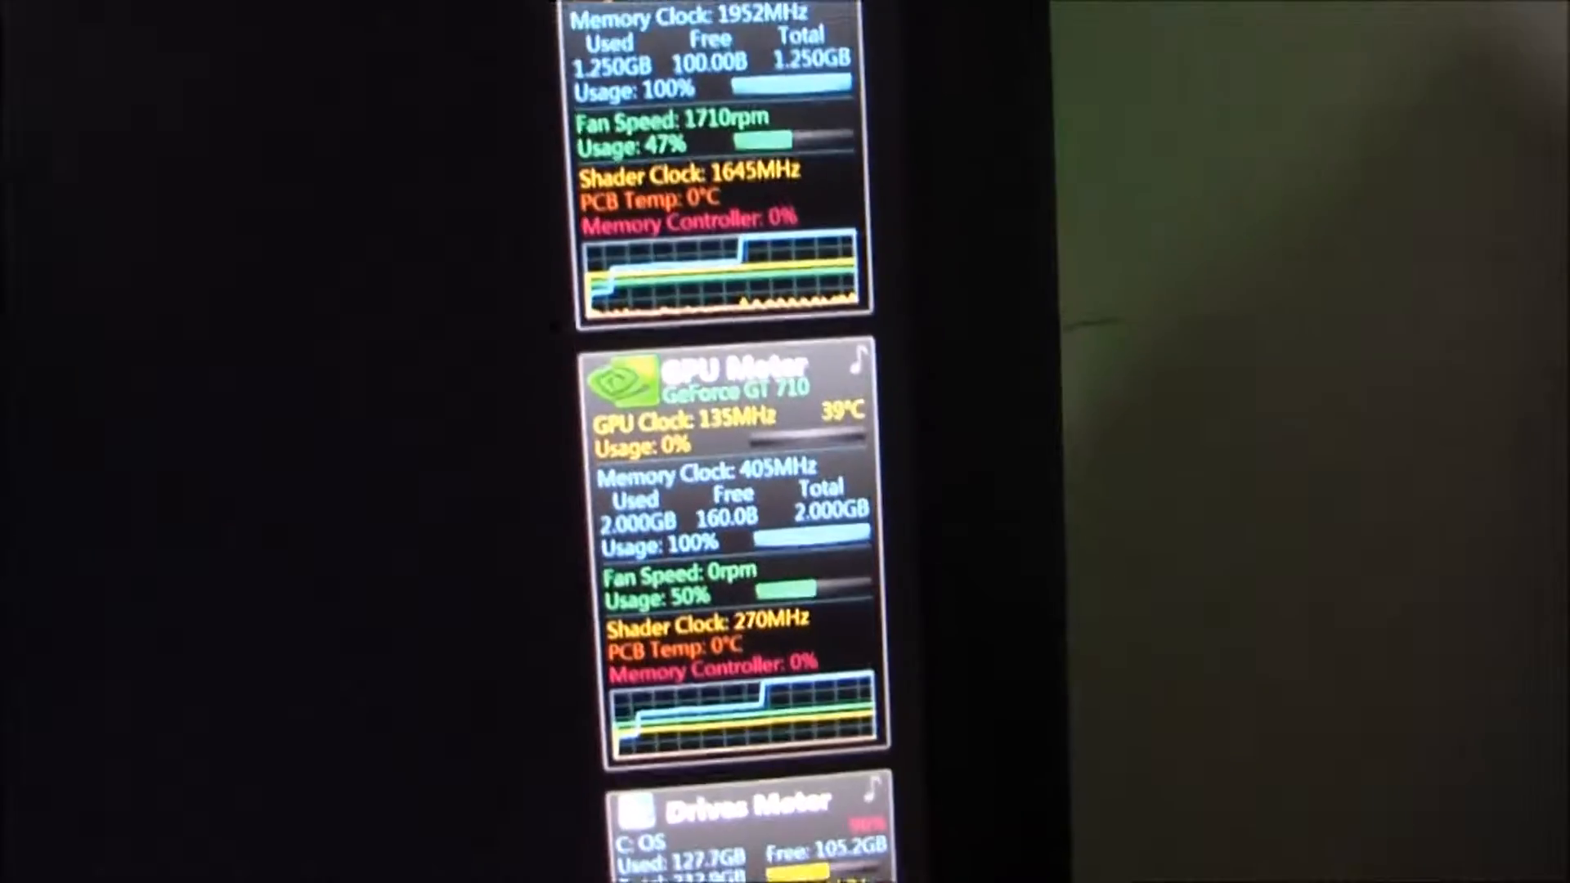
scroll(up, 3)
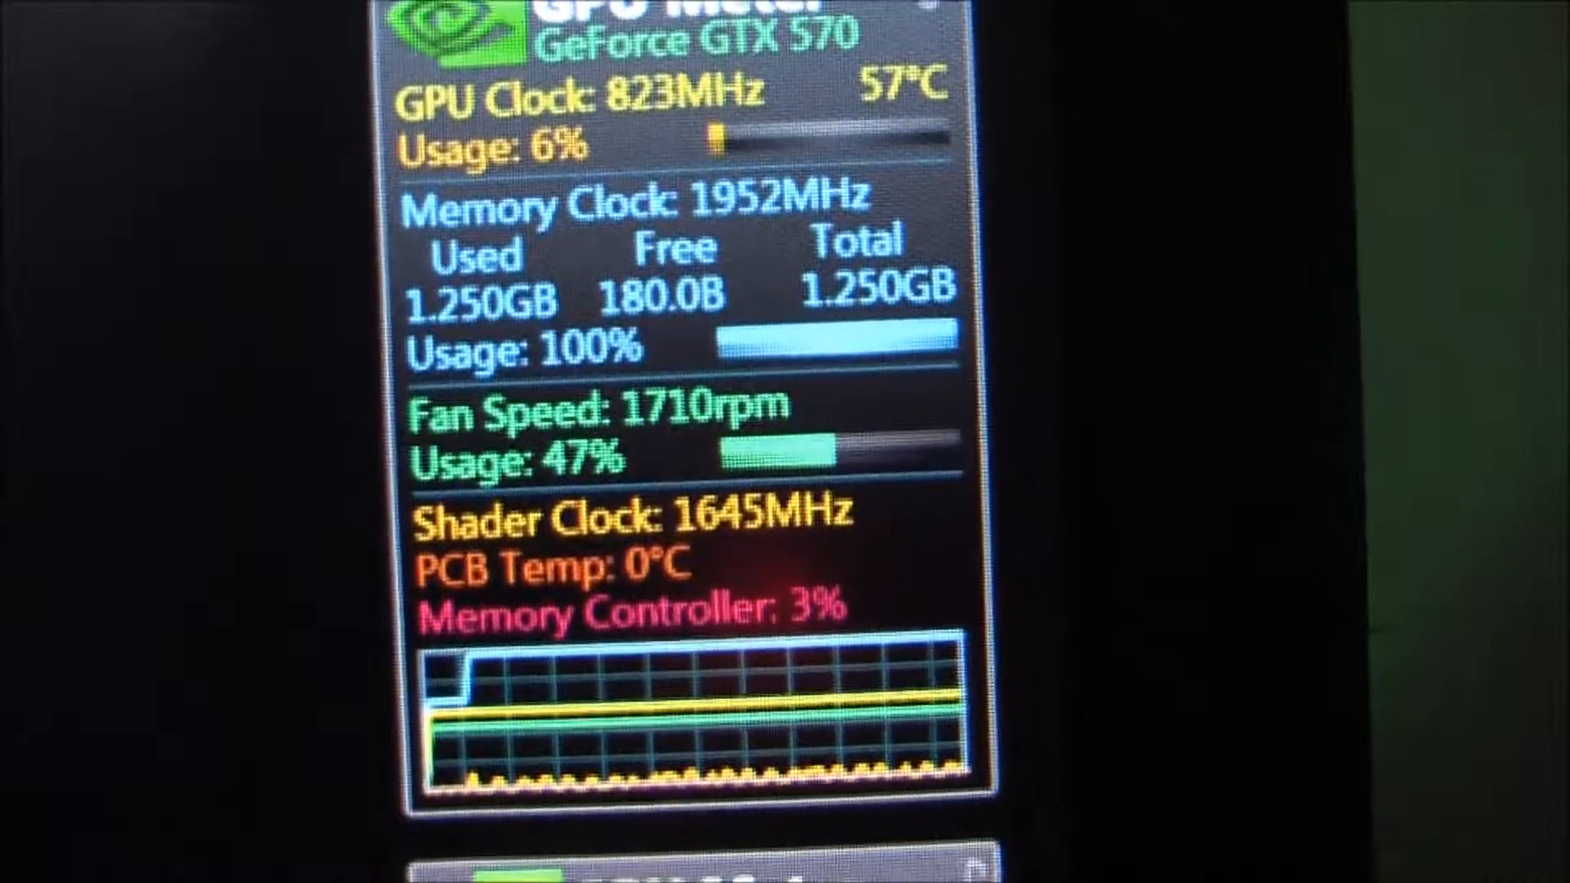
scroll(down, 3)
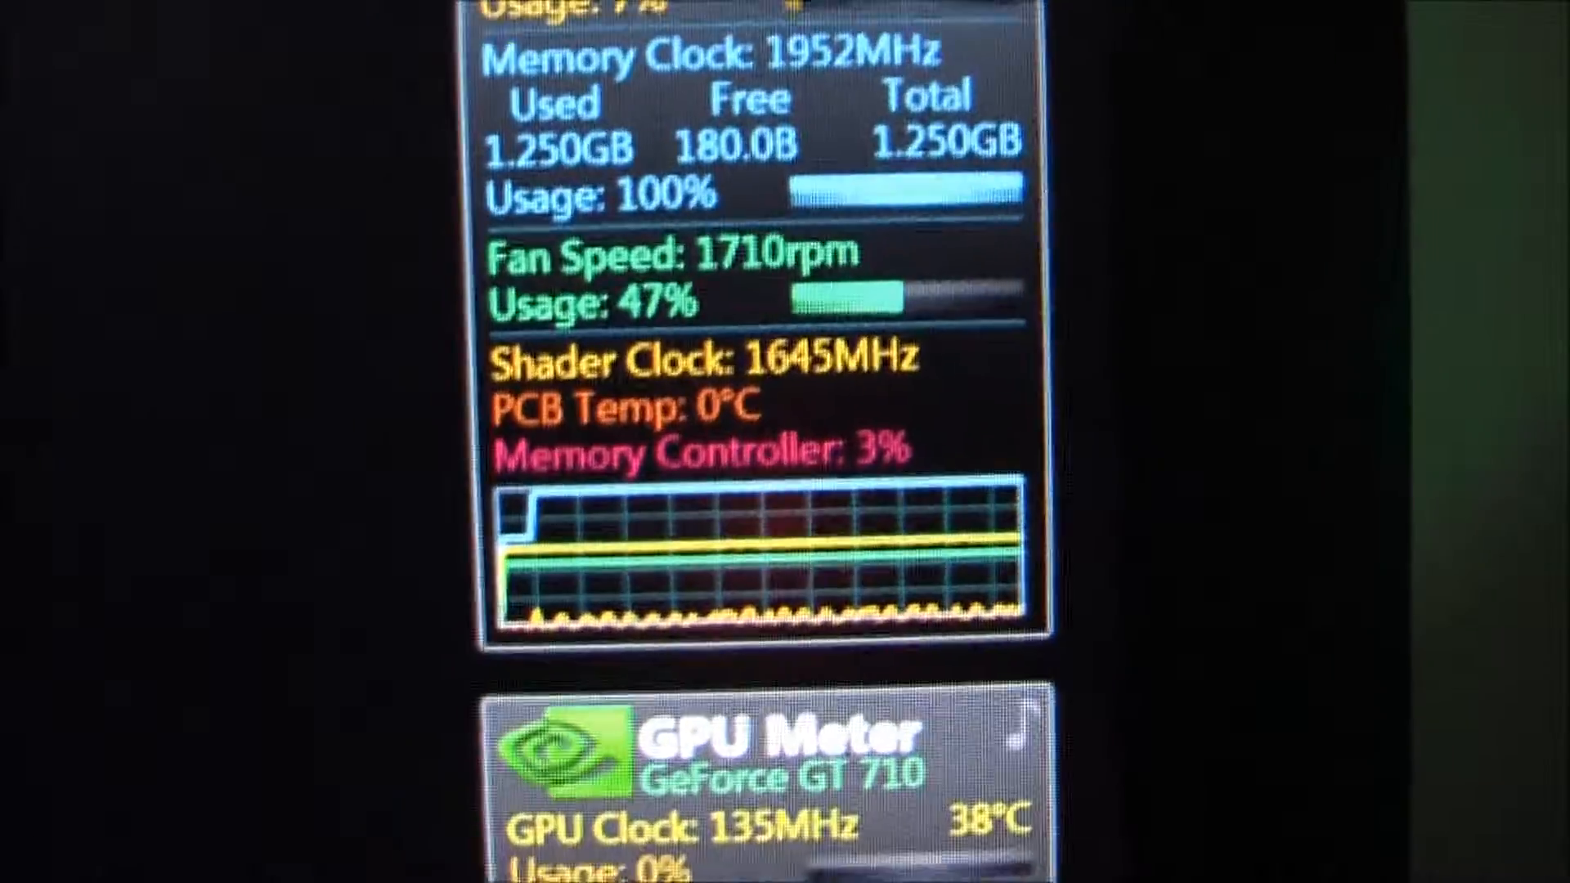